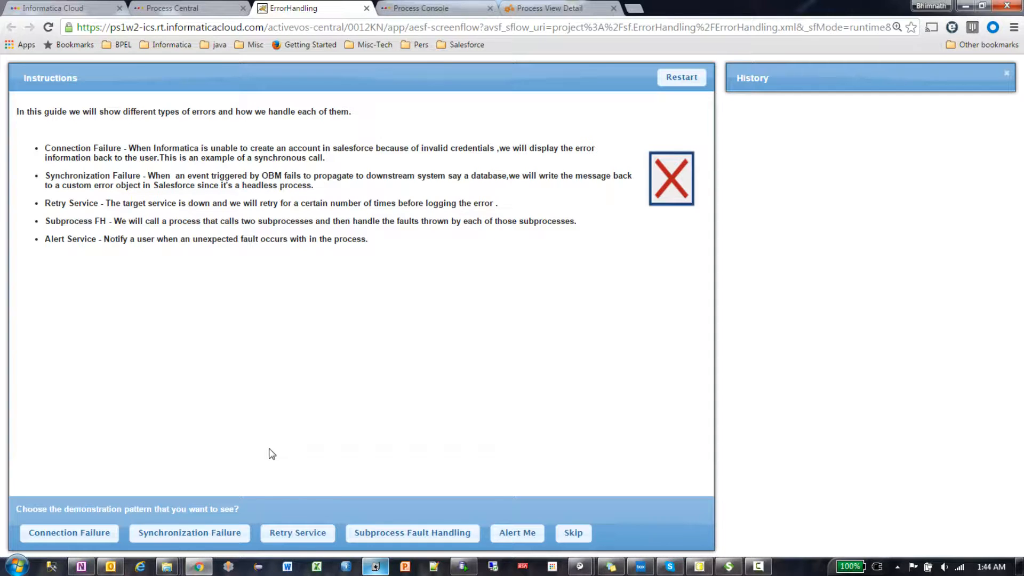
mouse_move(367, 285)
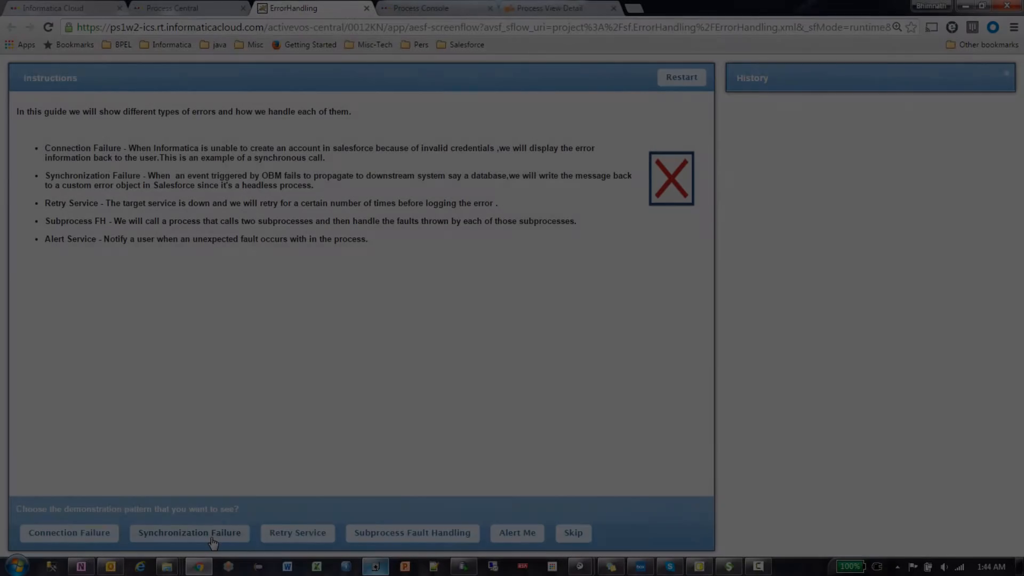
Launch the Synchronization Failure demo from the ErrorHandling guide's Instructions panel
left_click(189, 532)
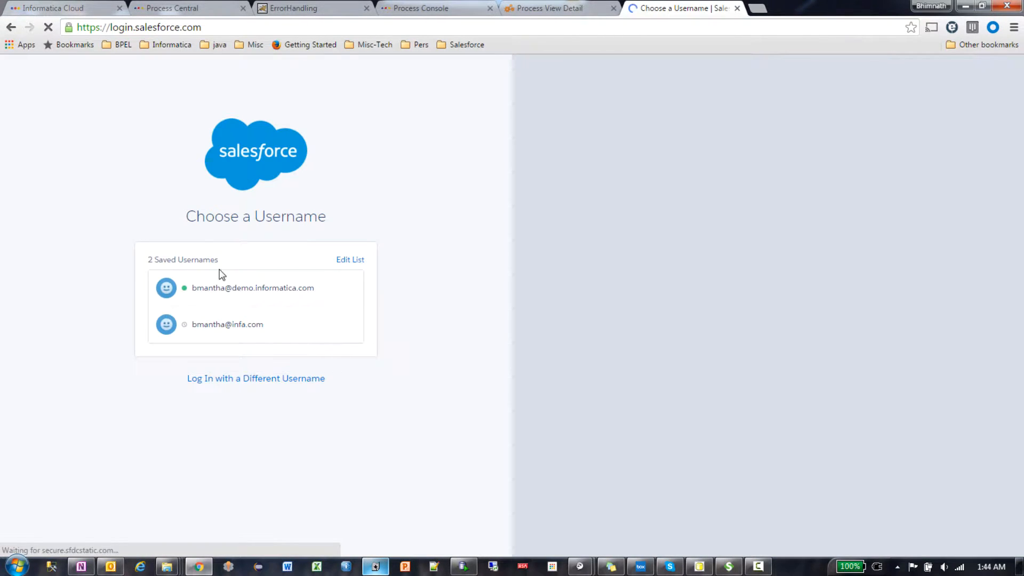
left_click(253, 288)
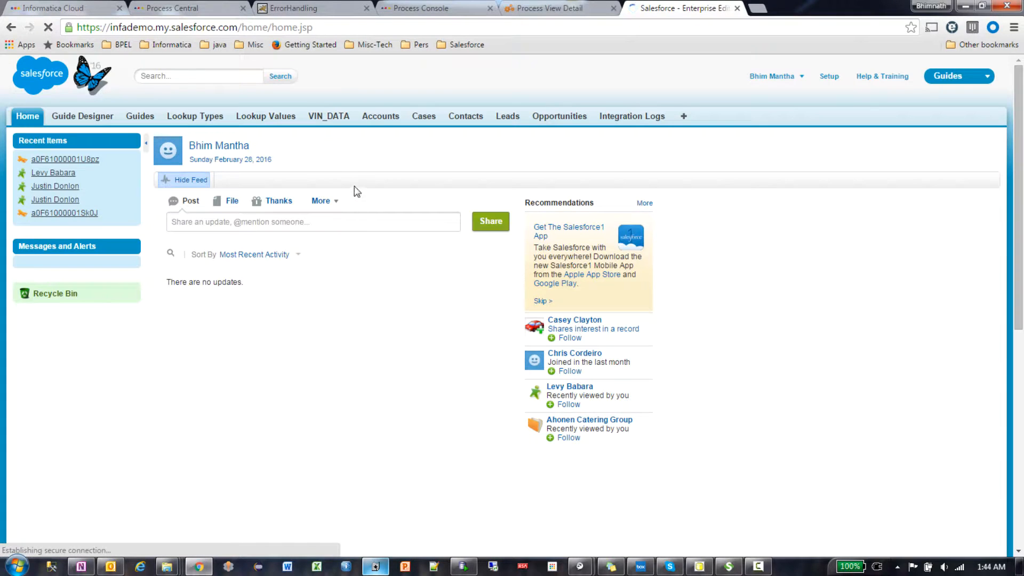
left_click(508, 116)
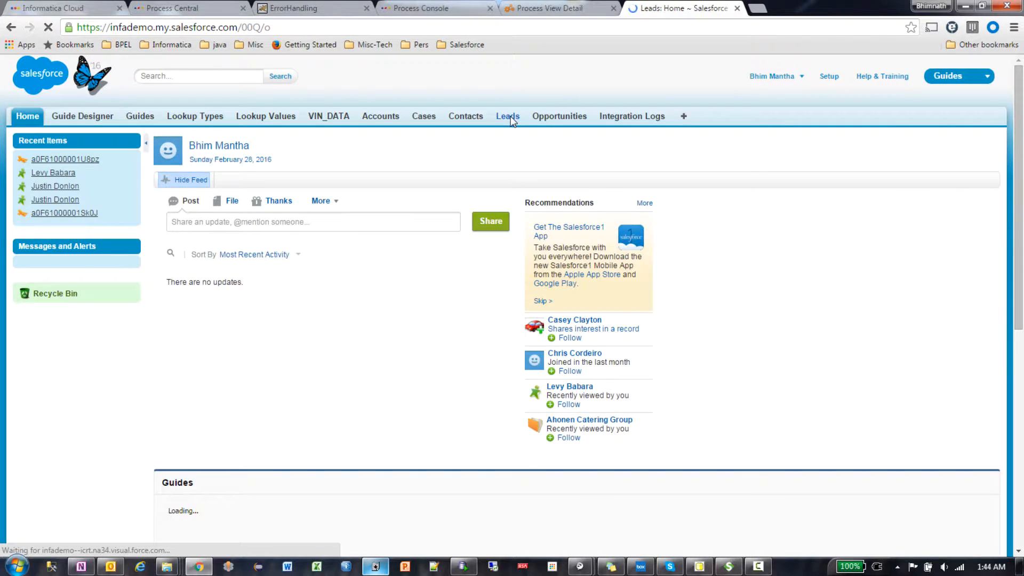
left_click(508, 116)
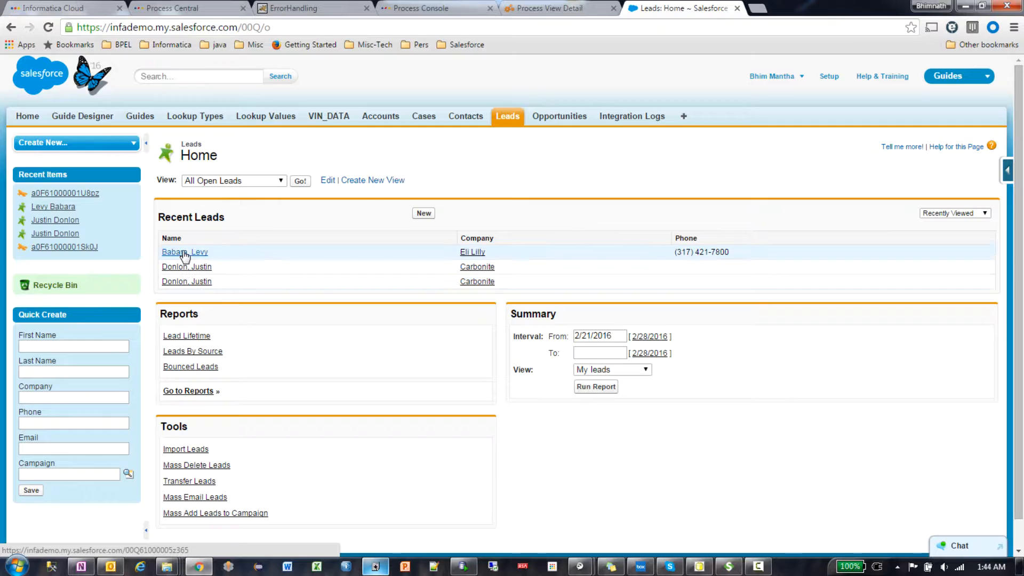
left_click(184, 252)
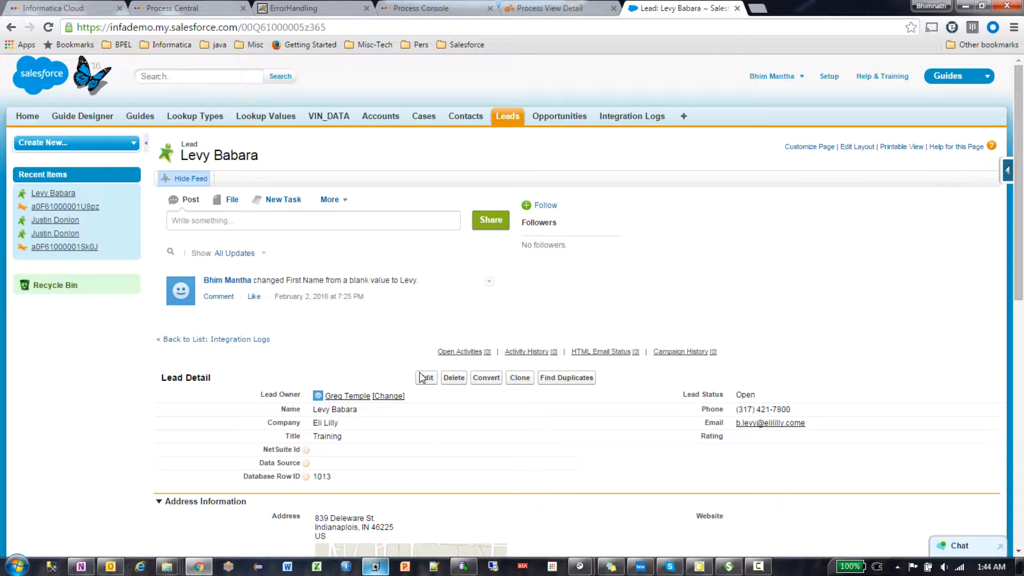
left_click(425, 376)
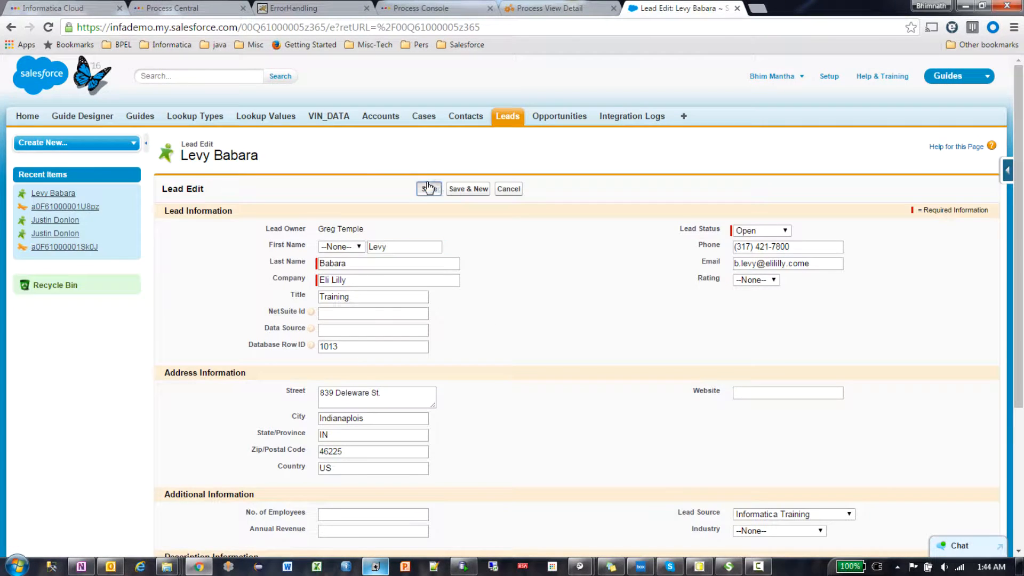
left_click(429, 189)
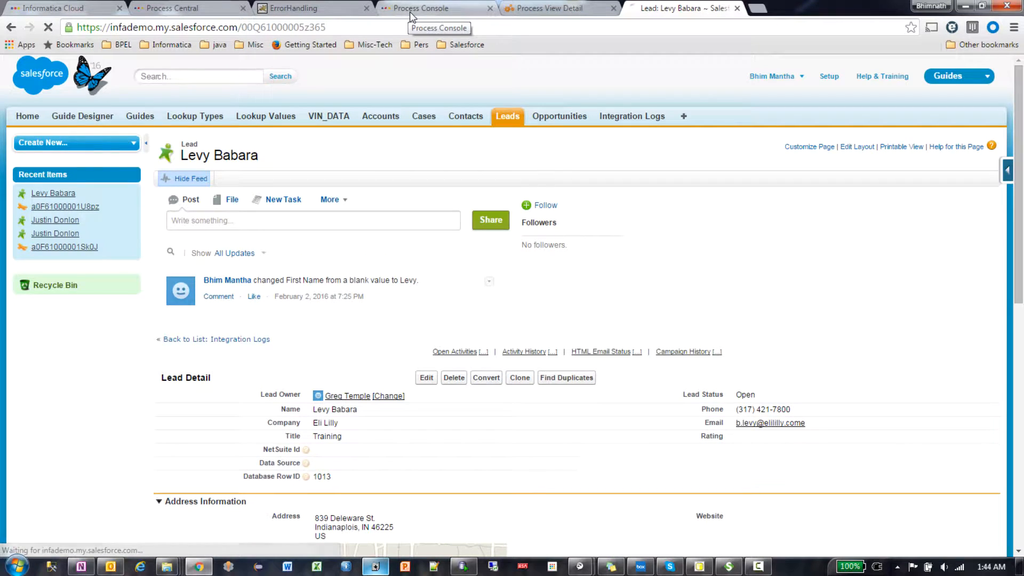
Inspect the failed SynchronizeLeads run's LEADS step unique-constraint fault
left_click(422, 7)
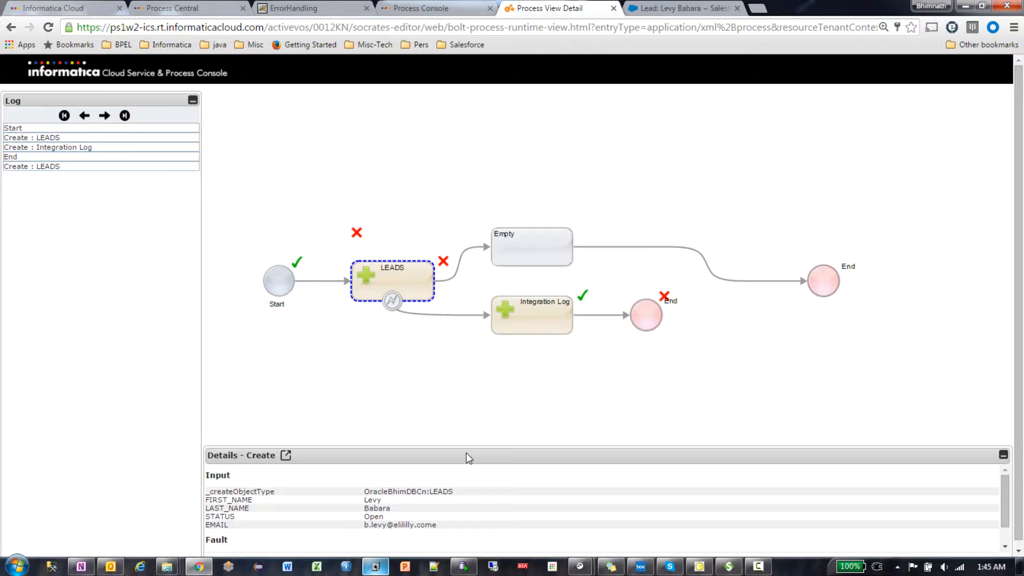
left_click(464, 565)
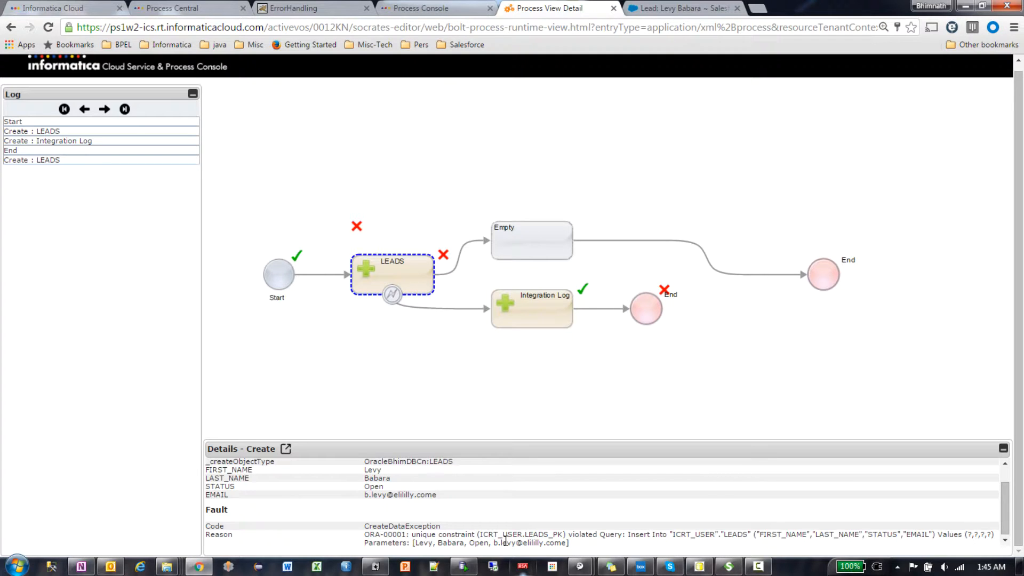
mouse_move(553, 335)
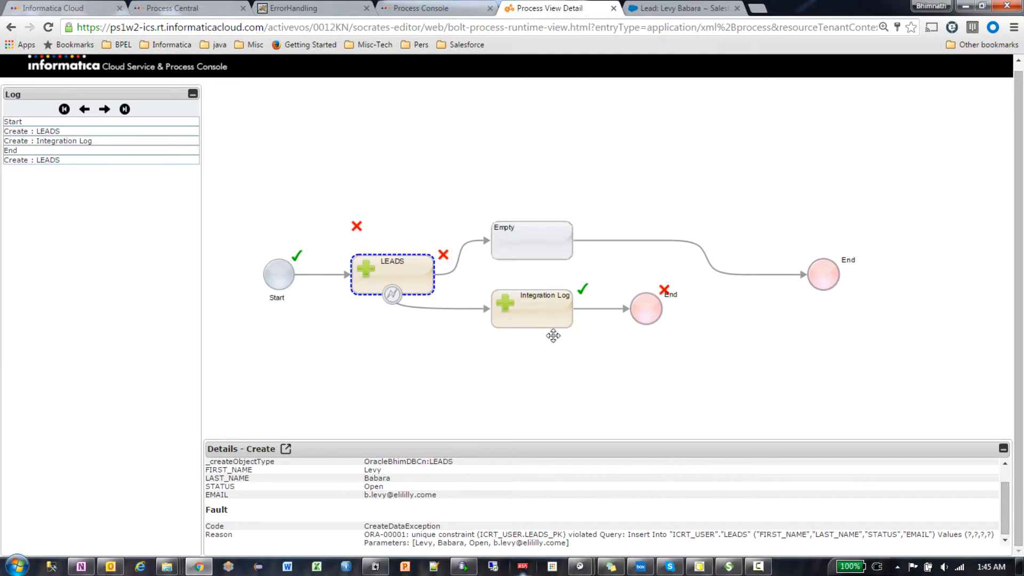
mouse_move(392, 297)
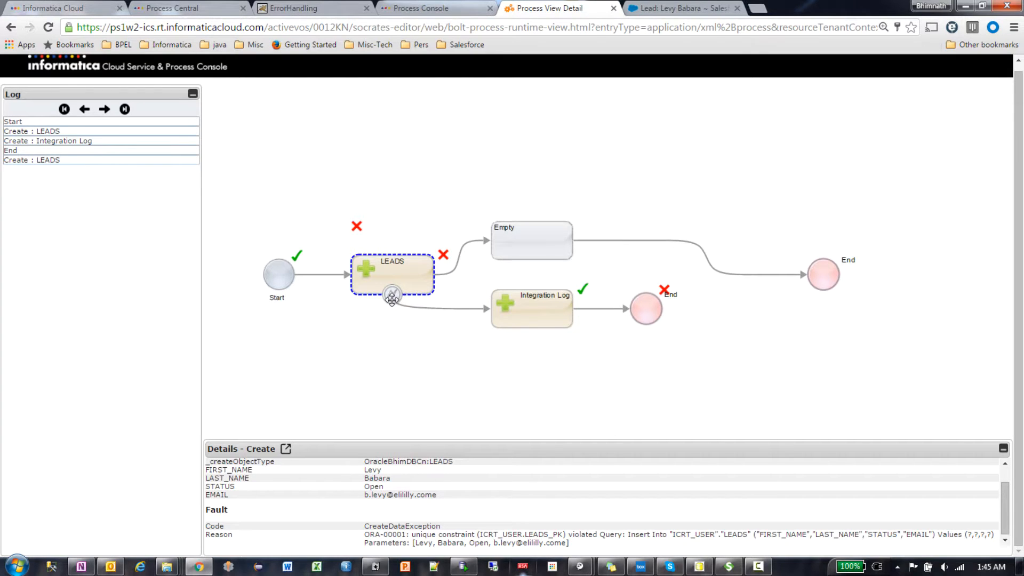
Review the Integration Log step's input details, then return to Active Processes
left_click(531, 308)
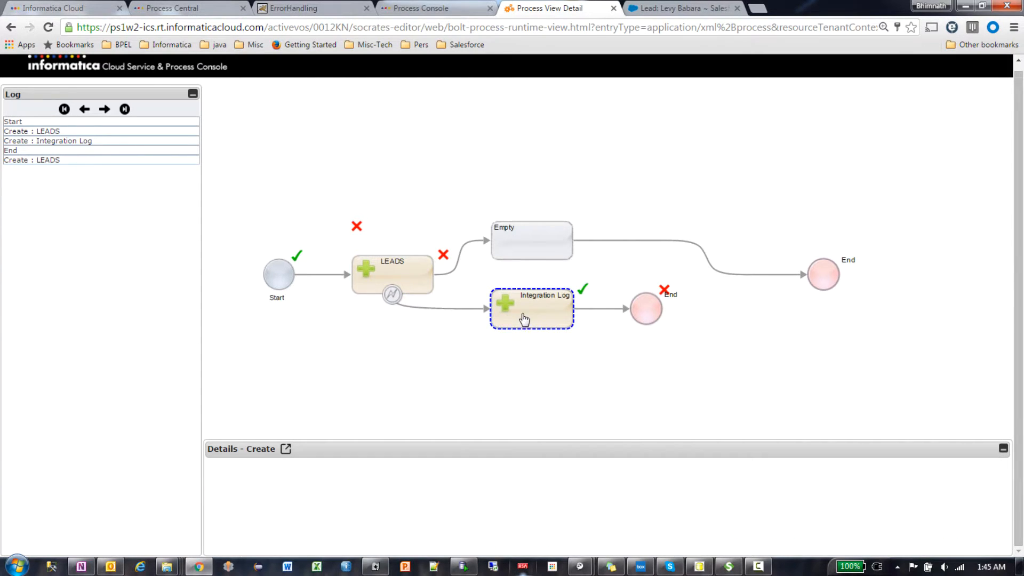
left_click(530, 308)
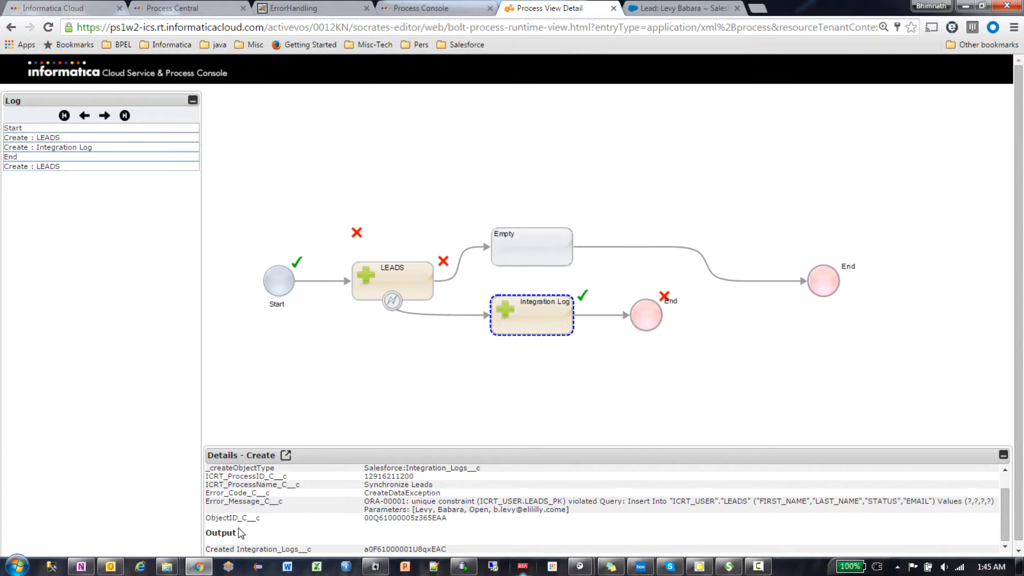
left_click(418, 8)
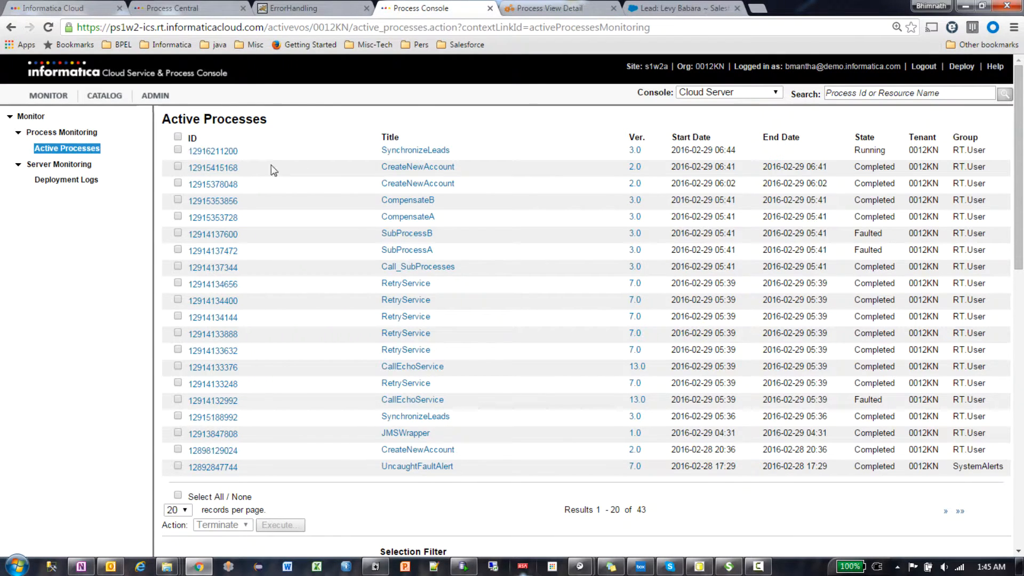
mouse_move(303, 170)
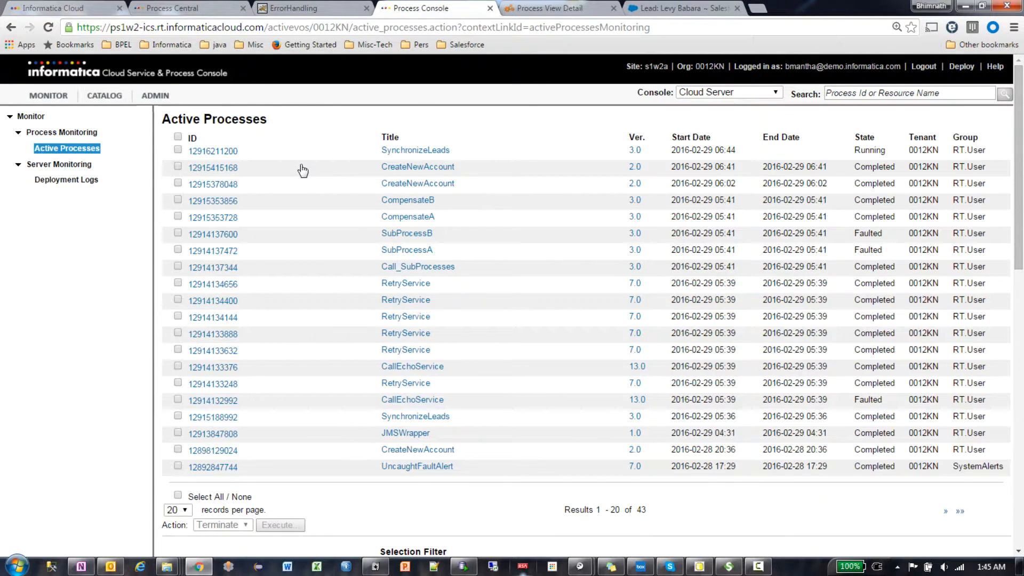
mouse_move(333, 199)
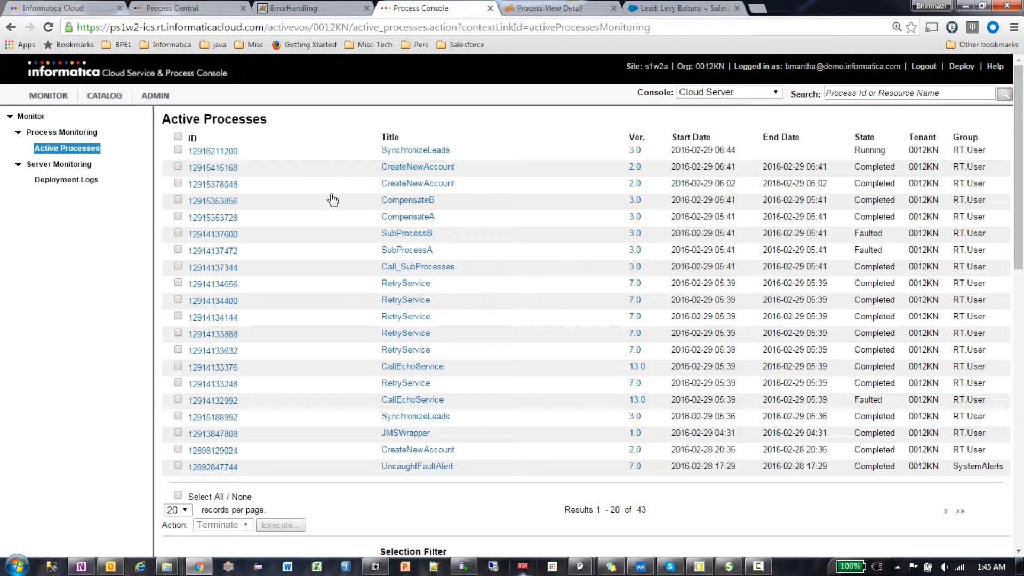
mouse_move(430, 98)
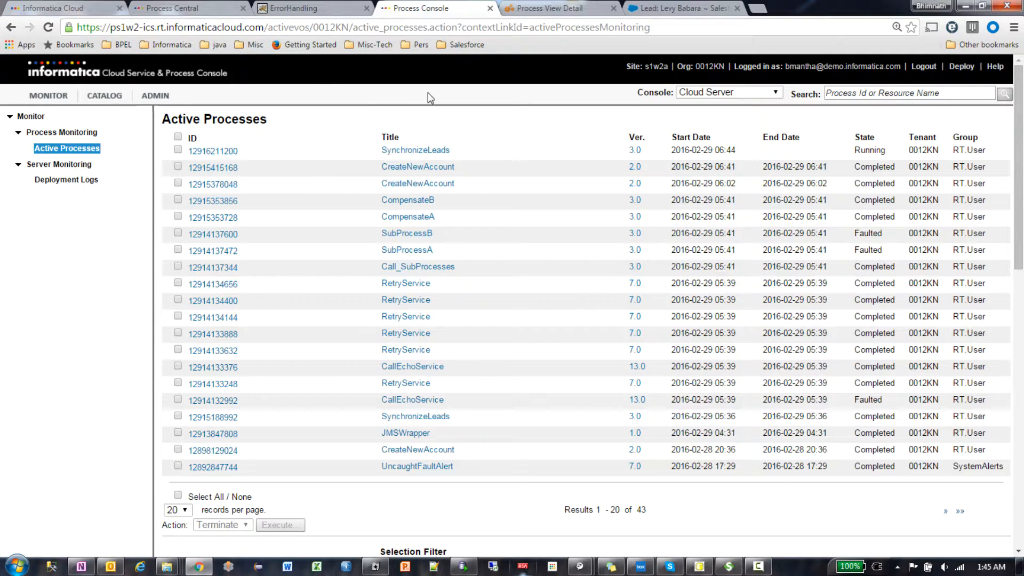
double_click(212, 151)
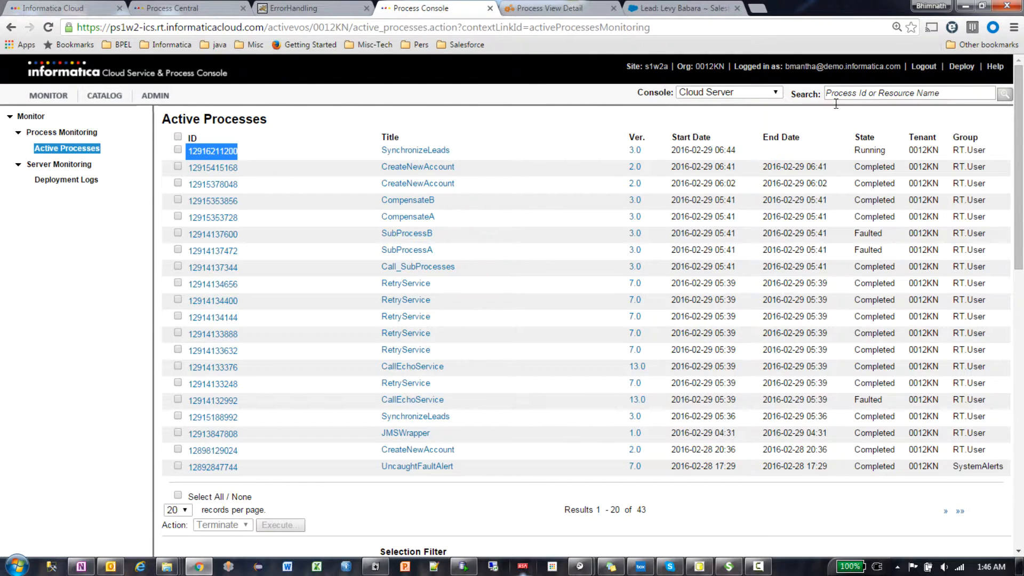
type("12916211200")
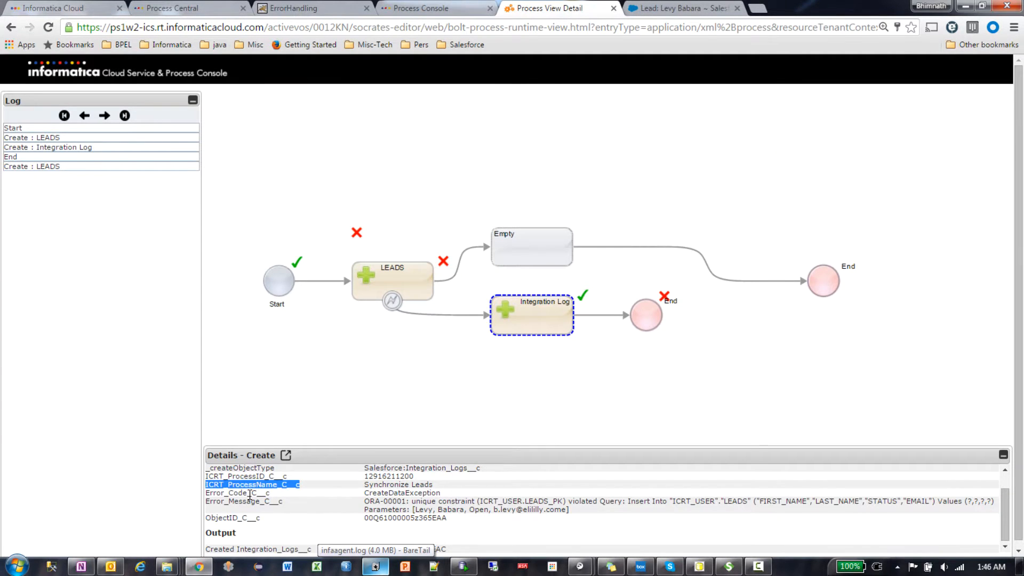
left_click(245, 502)
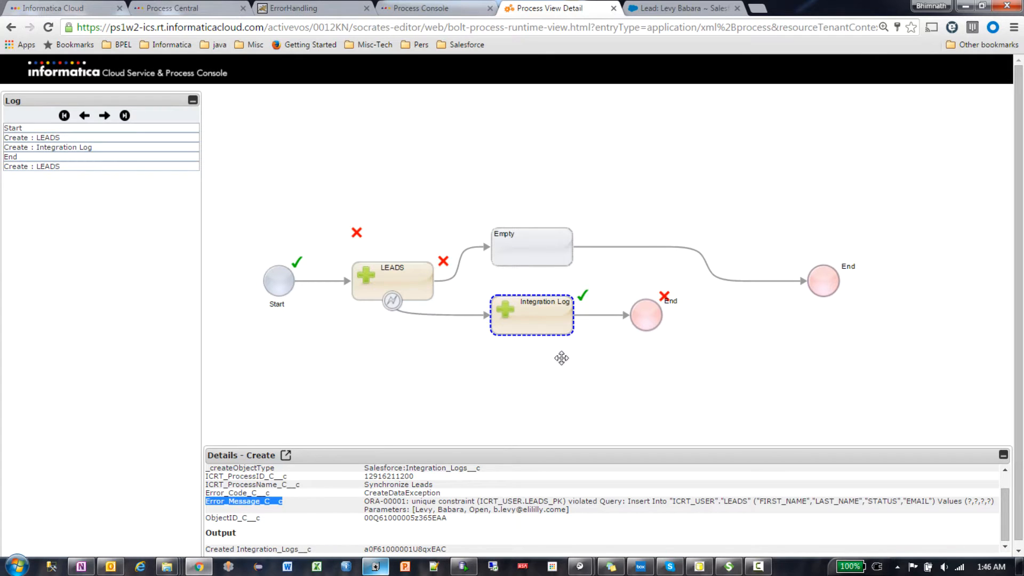
left_click(680, 7)
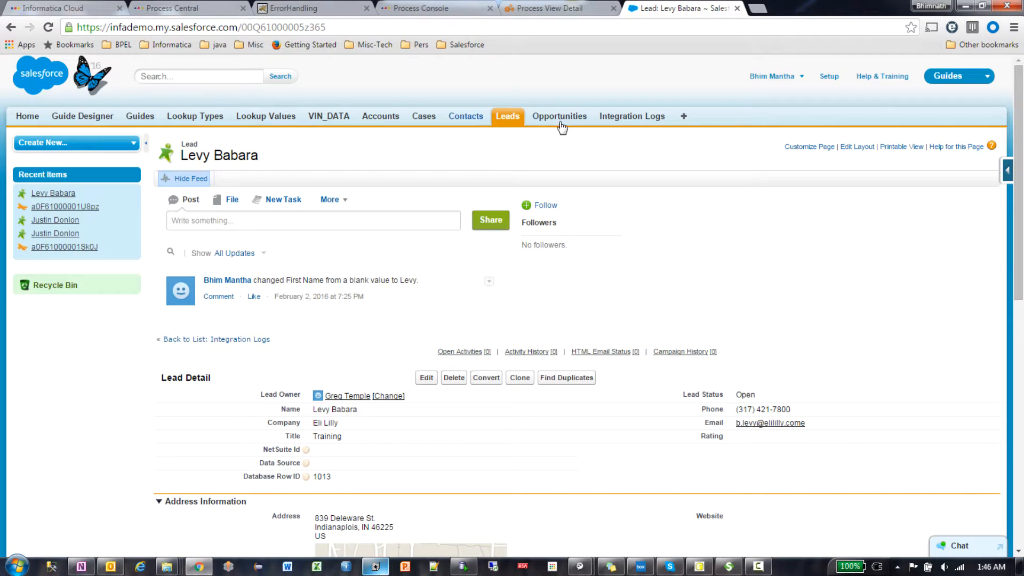
Open the newest Integration Log record a0F61000001U8qx from the Integration Logs list
left_click(631, 116)
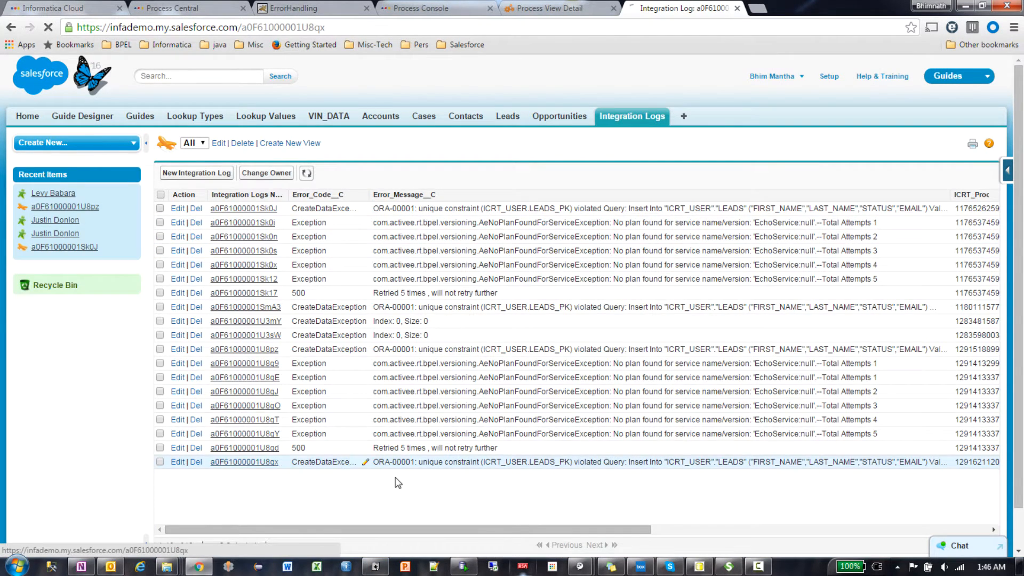
left_click(244, 462)
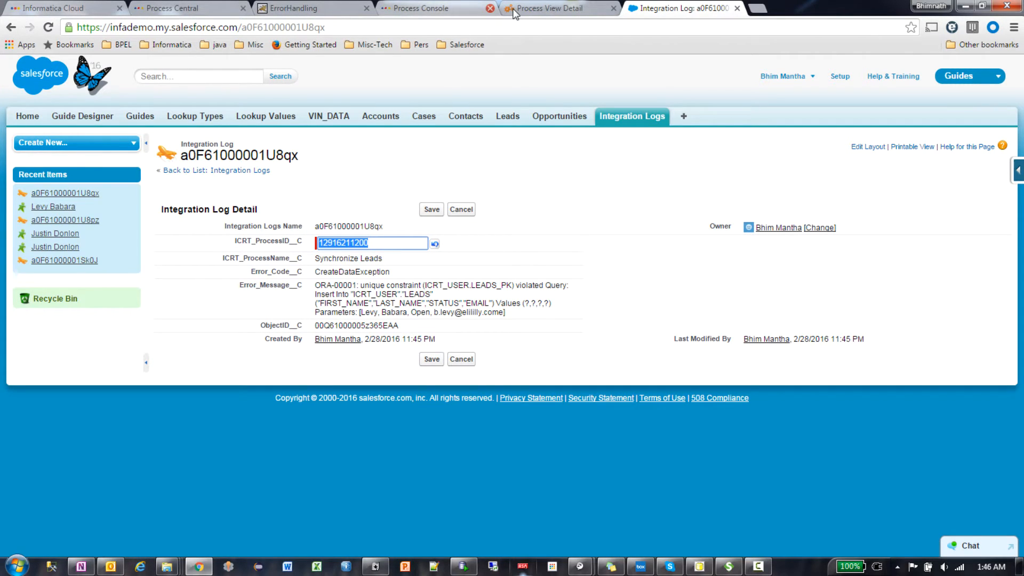
Inspect its ProcessName Synchronize Leads, Error_Code CreateDataException and Error_Message values
left_click(348, 258)
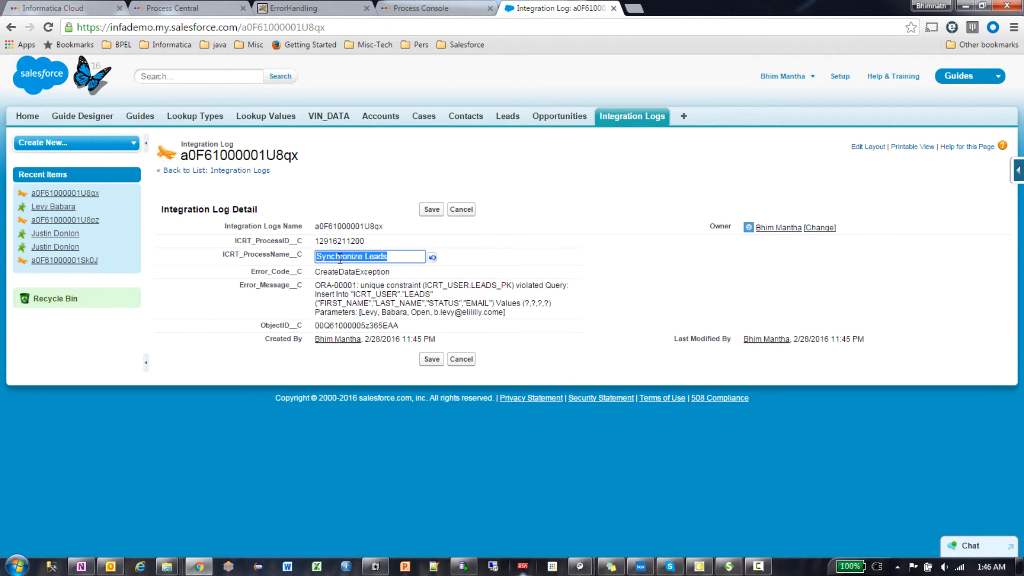
double_click(370, 270)
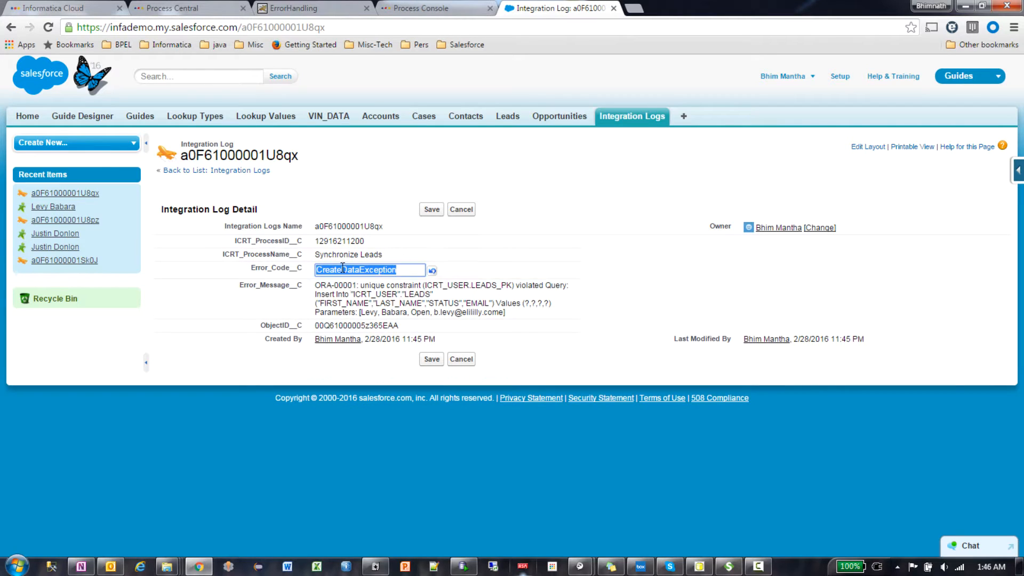
left_click(369, 283)
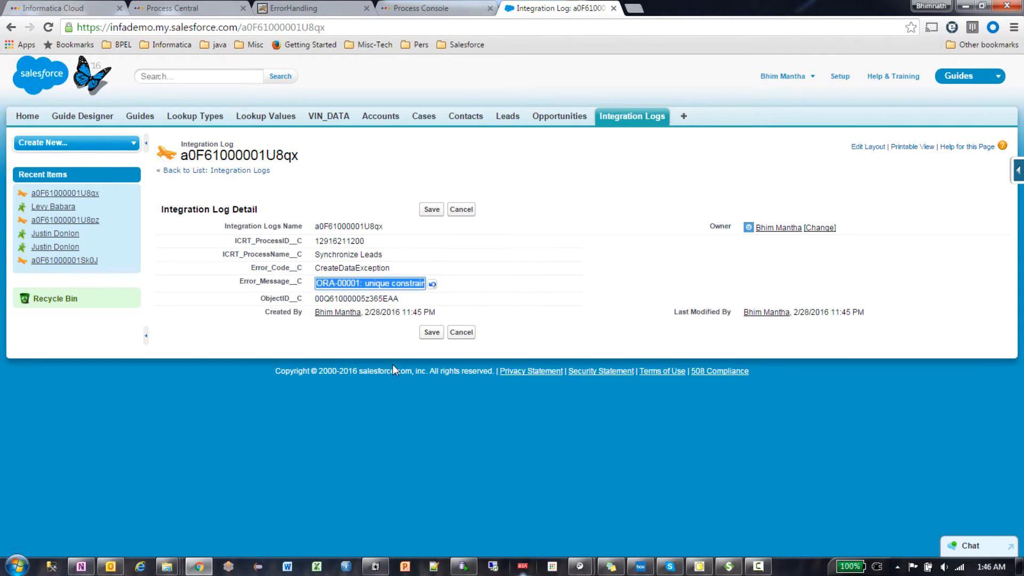
mouse_move(523, 161)
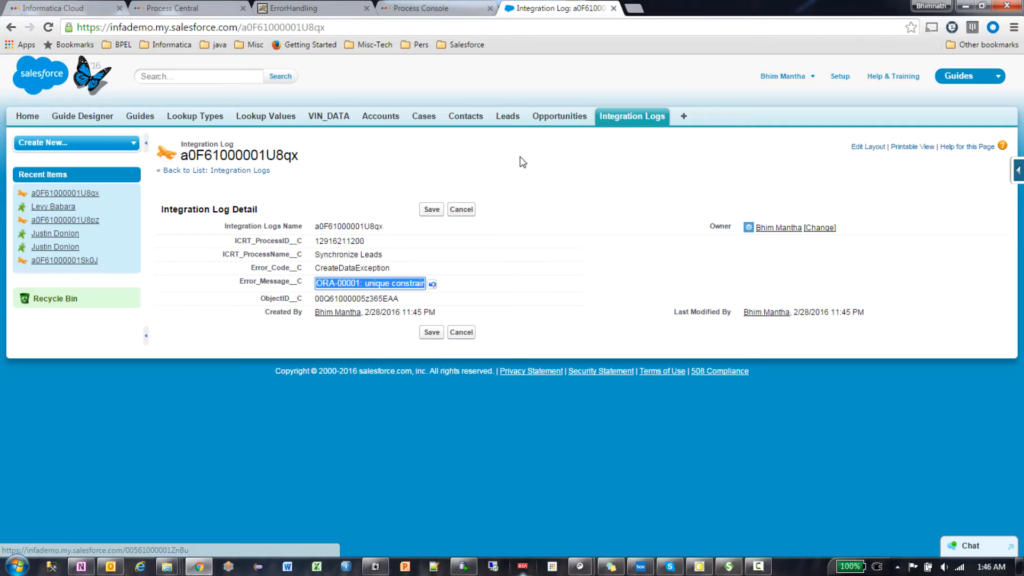
mouse_move(387, 472)
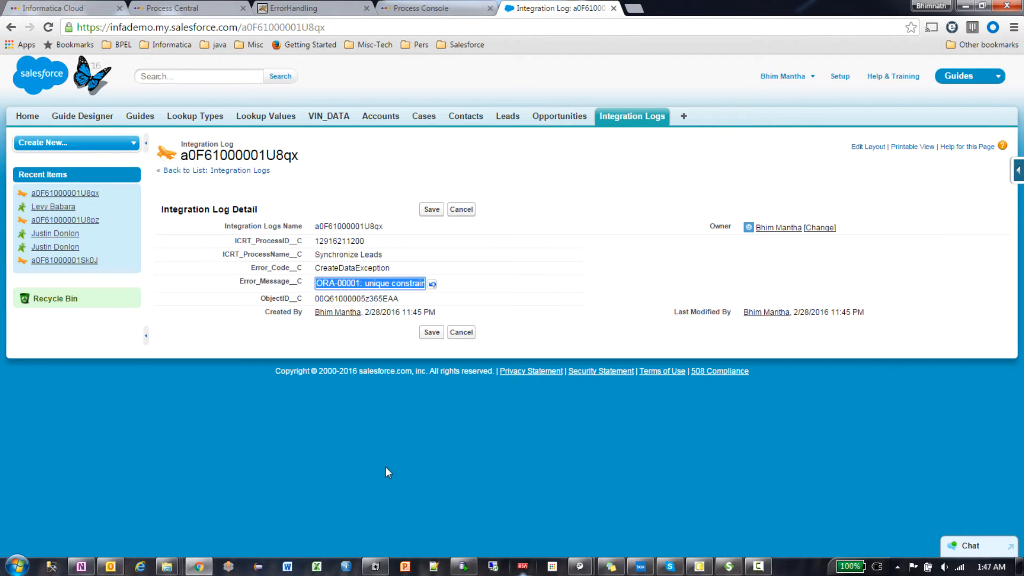
mouse_move(492, 332)
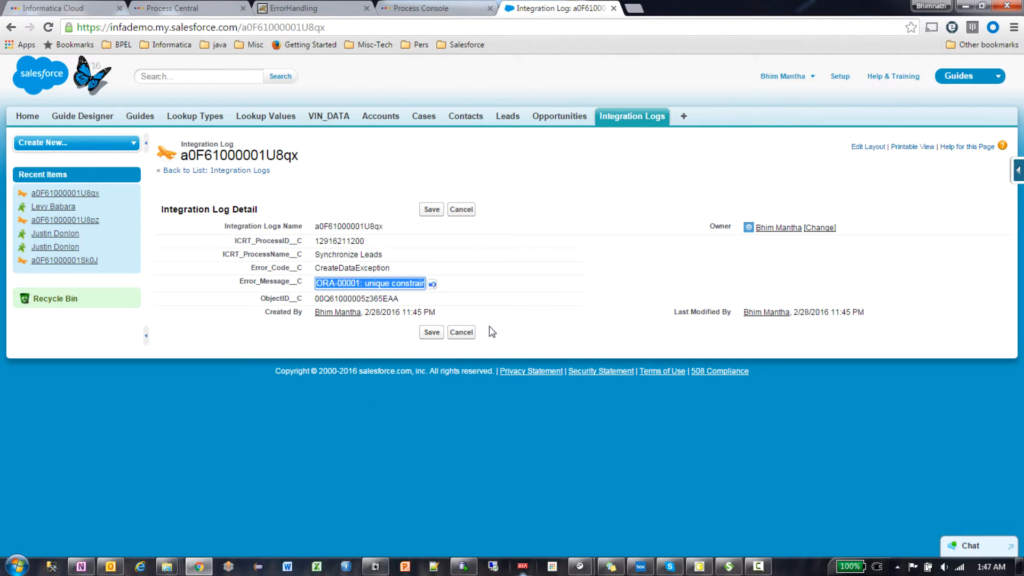
mouse_move(267, 238)
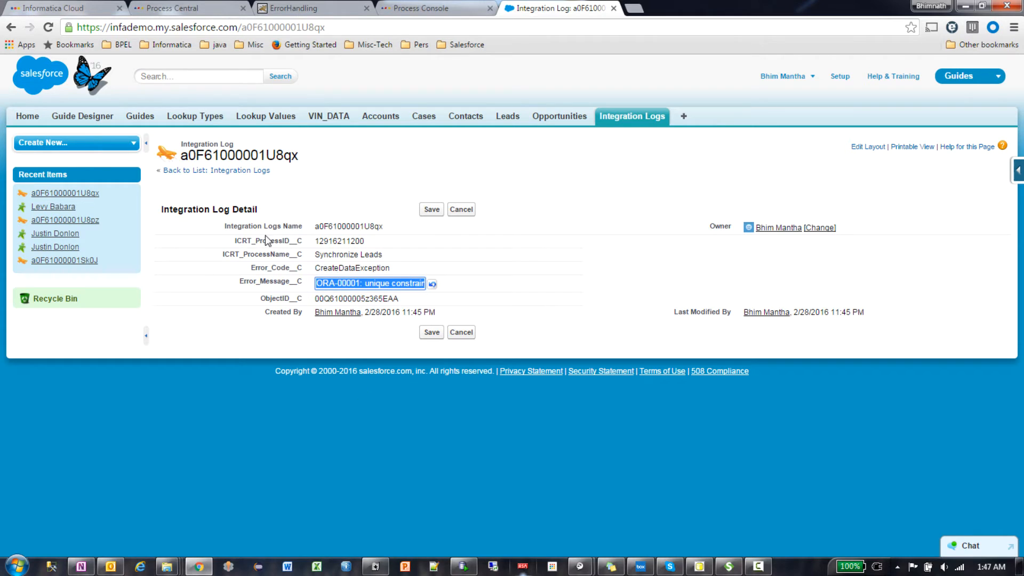
mouse_move(528, 538)
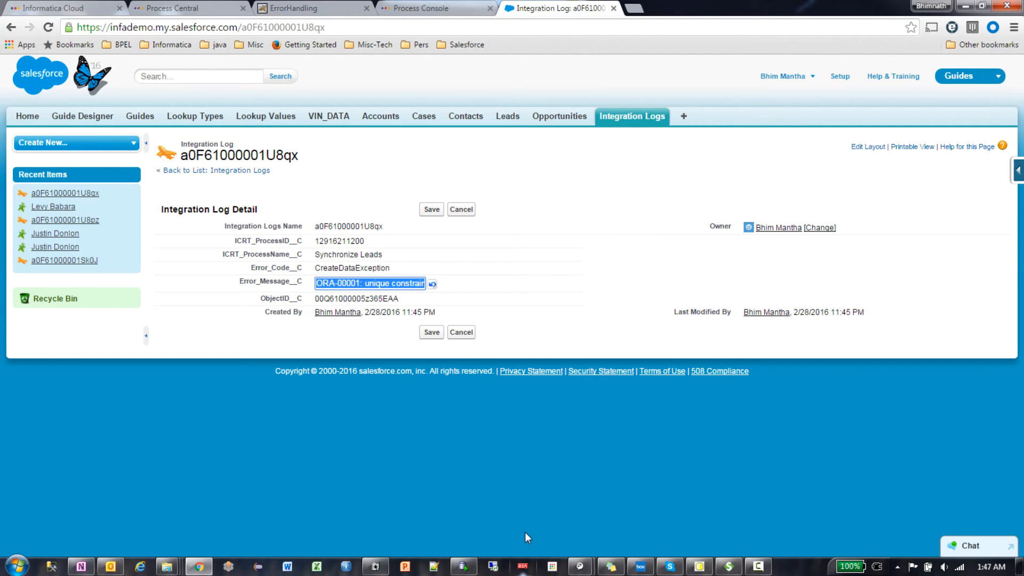
left_click(421, 8)
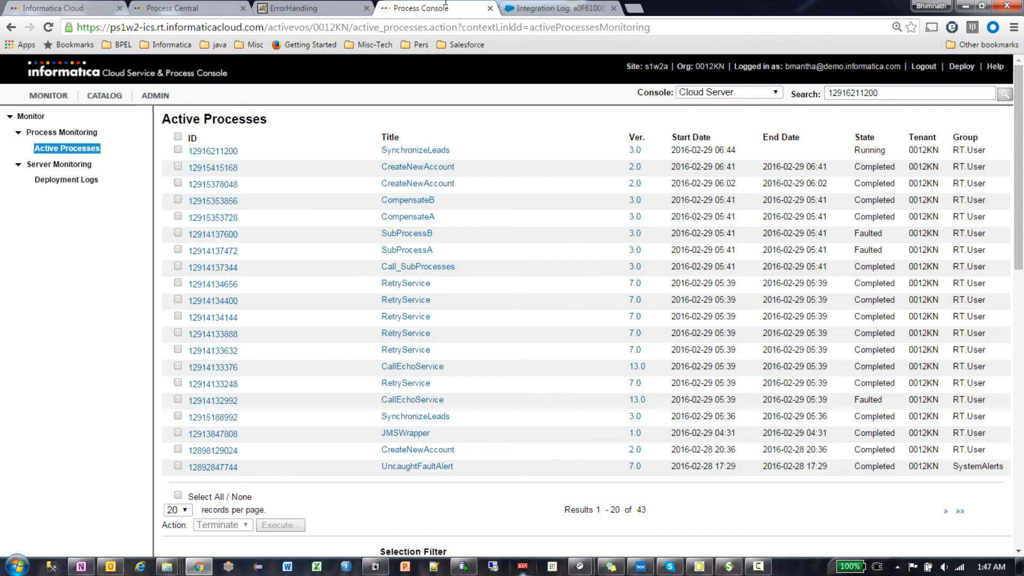
mouse_move(278, 257)
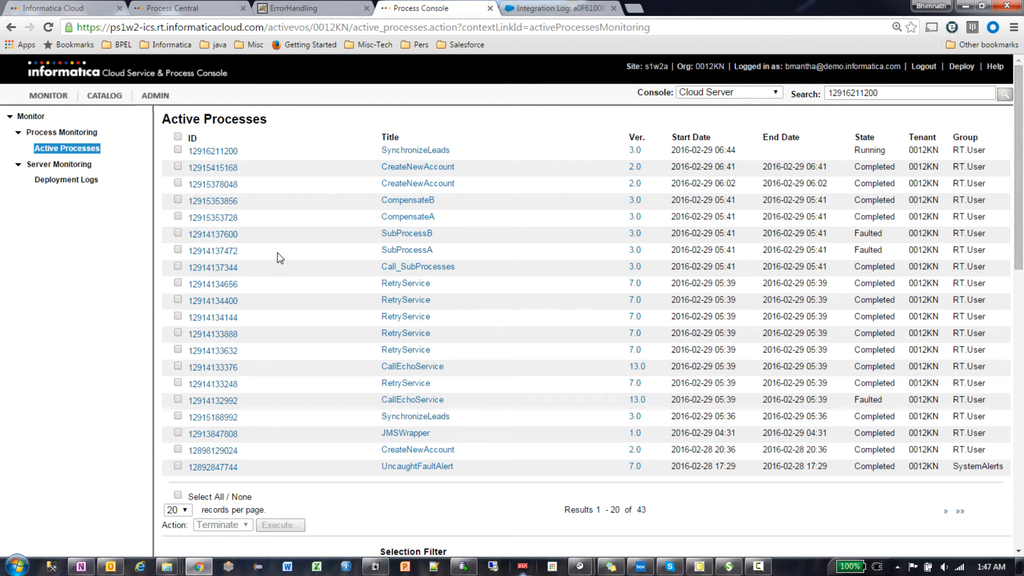
mouse_move(328, 184)
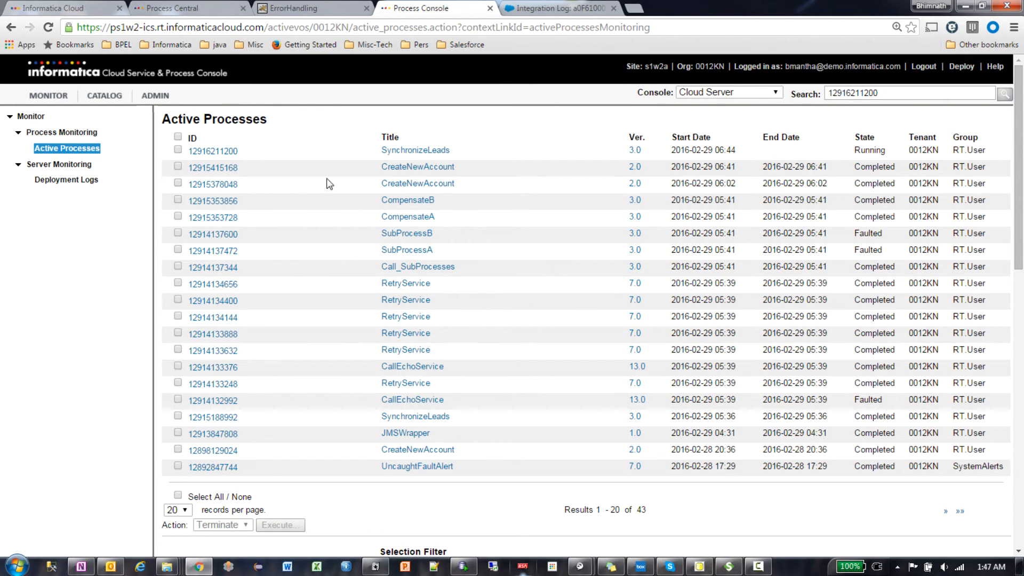
mouse_move(554, 333)
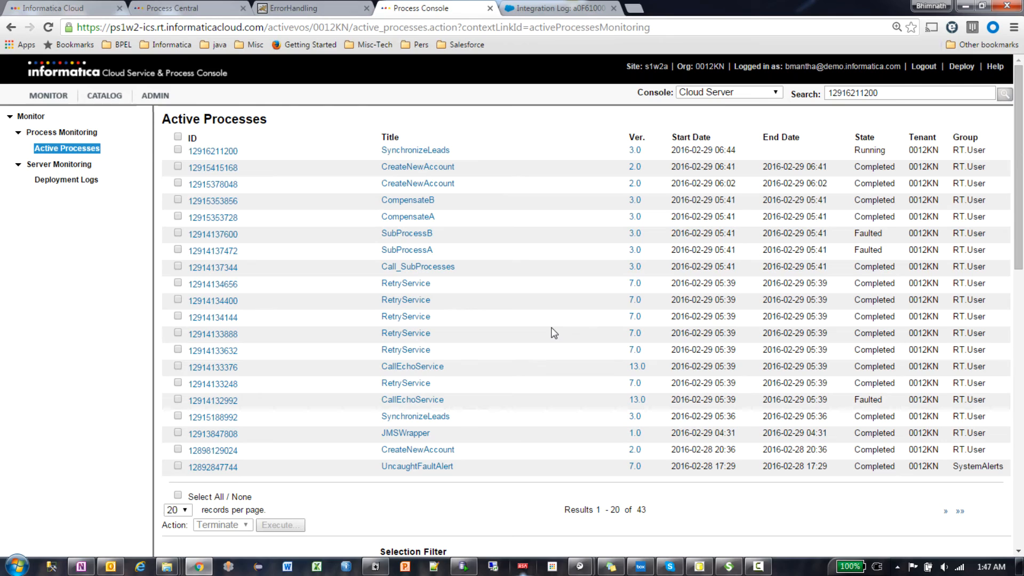
mouse_move(89, 161)
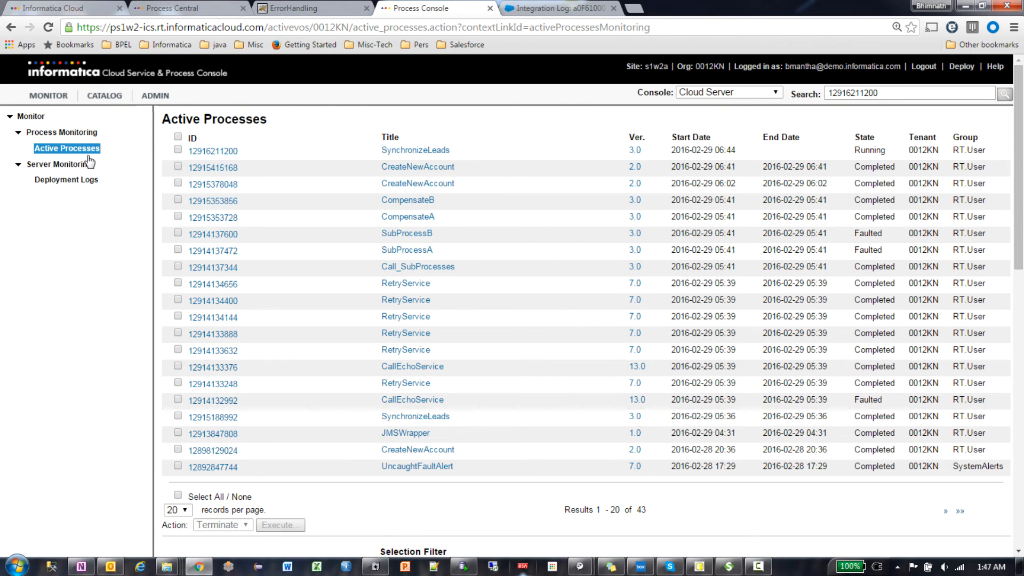
mouse_move(66, 150)
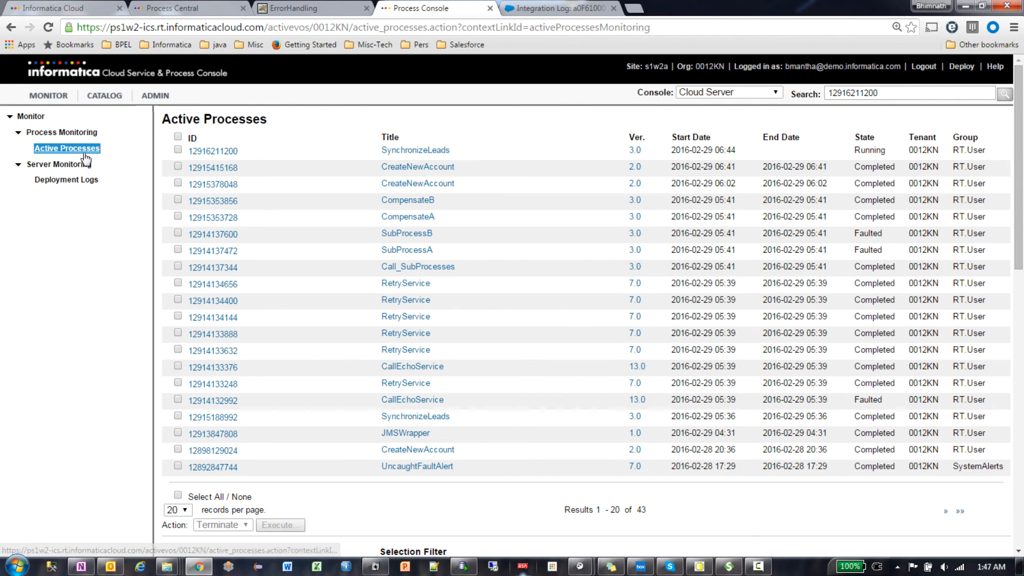